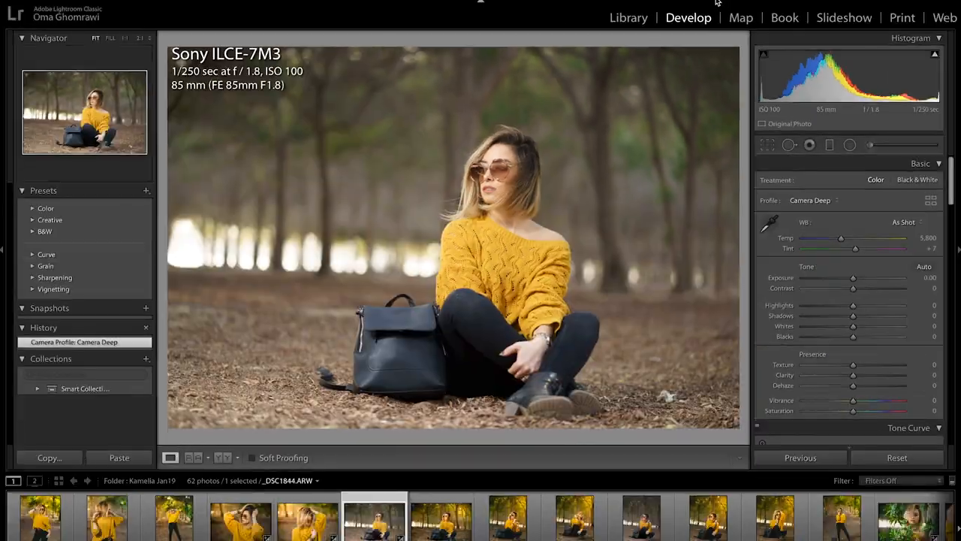
Step: Import the Nature Semi Vintage - Orange Glow.xmp preset via the Presets panel's Import Presets option
click(147, 189)
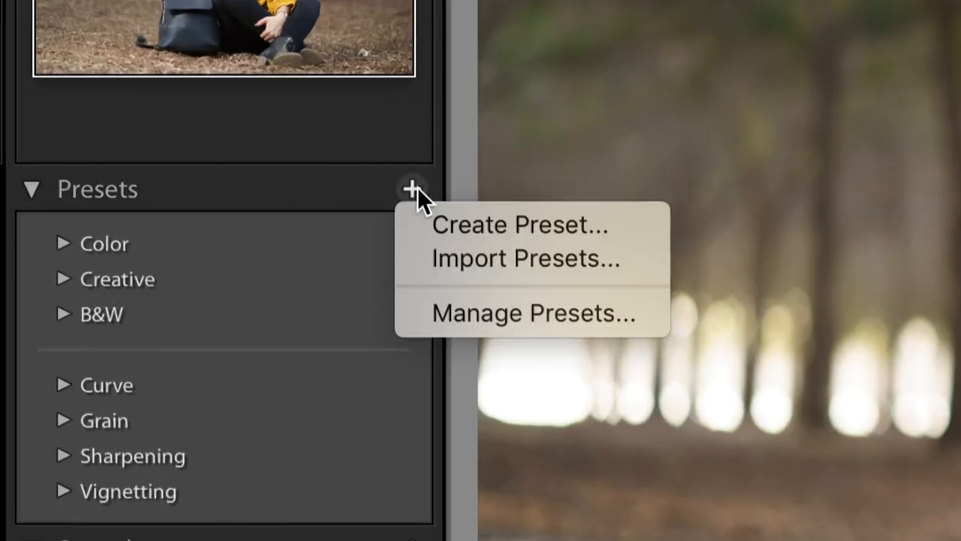
click(524, 258)
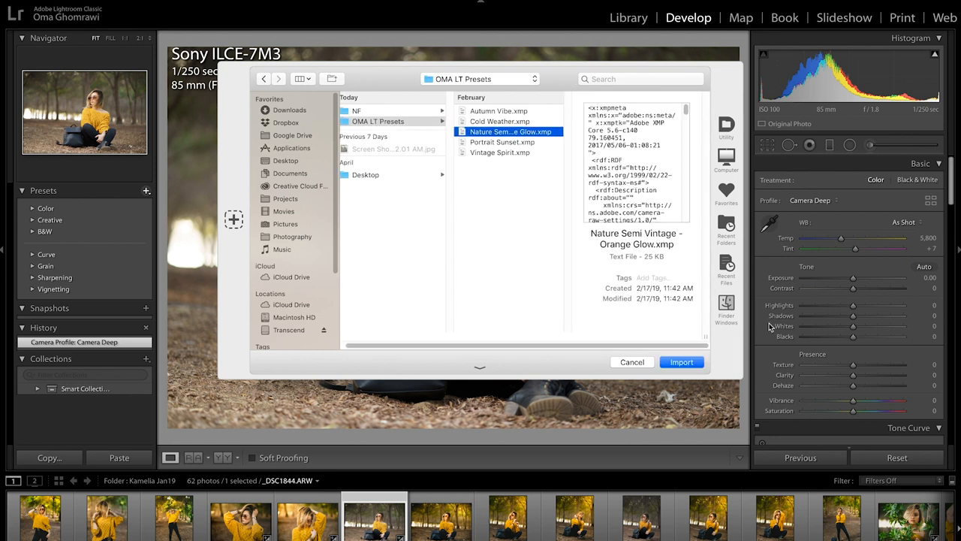
click(681, 360)
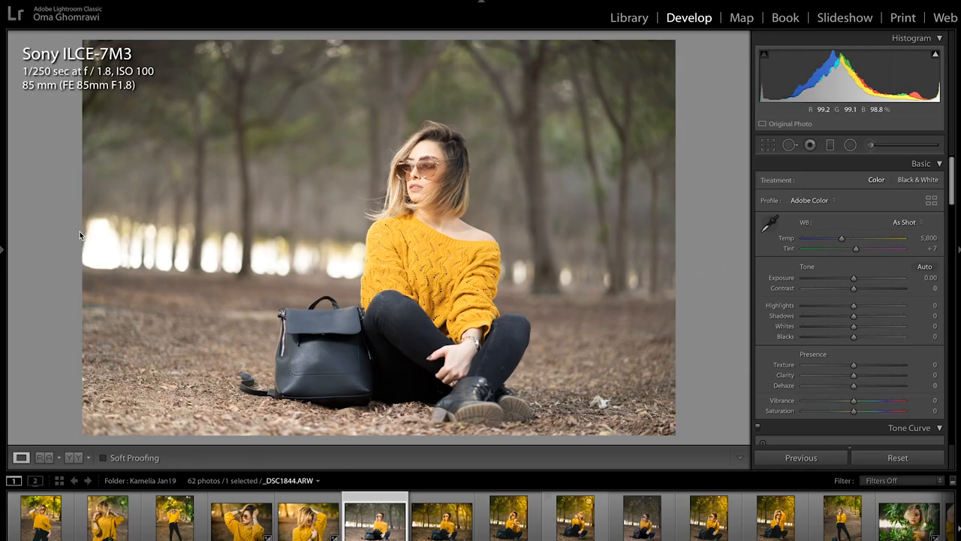
Step: Apply Nature Semi Vintage - Orange Glow from User Presets, then lower Exposure and raise Contrast
click(3, 248)
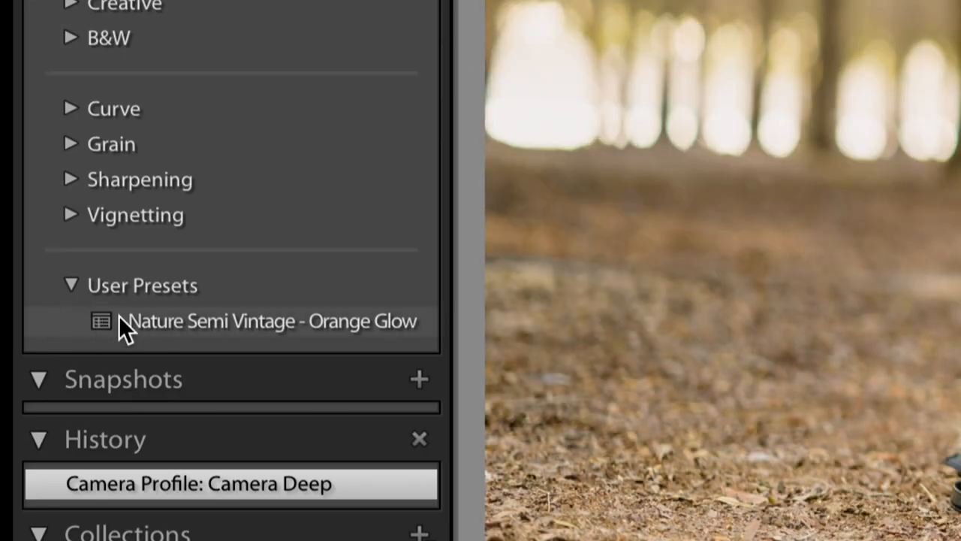
mouse_move(75, 337)
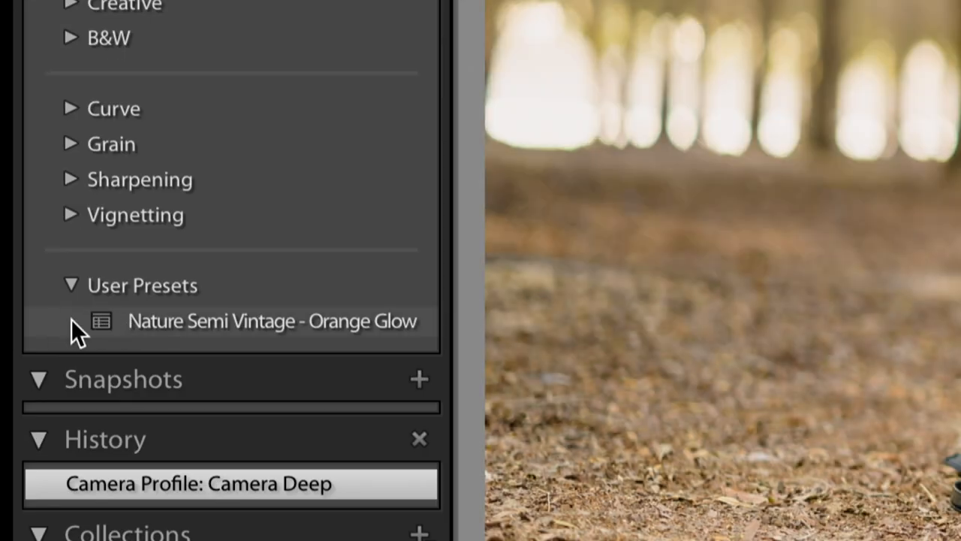
click(272, 321)
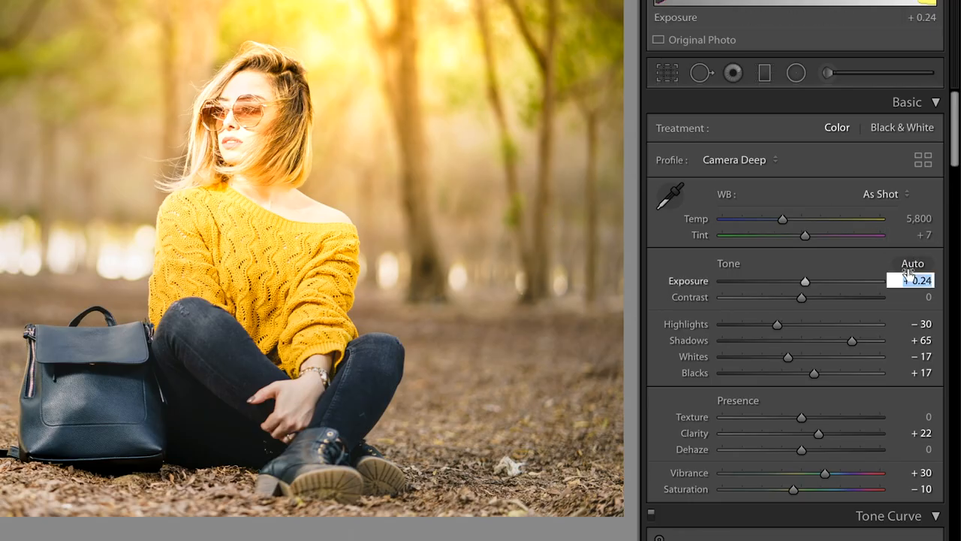
drag(805, 280, 788, 280)
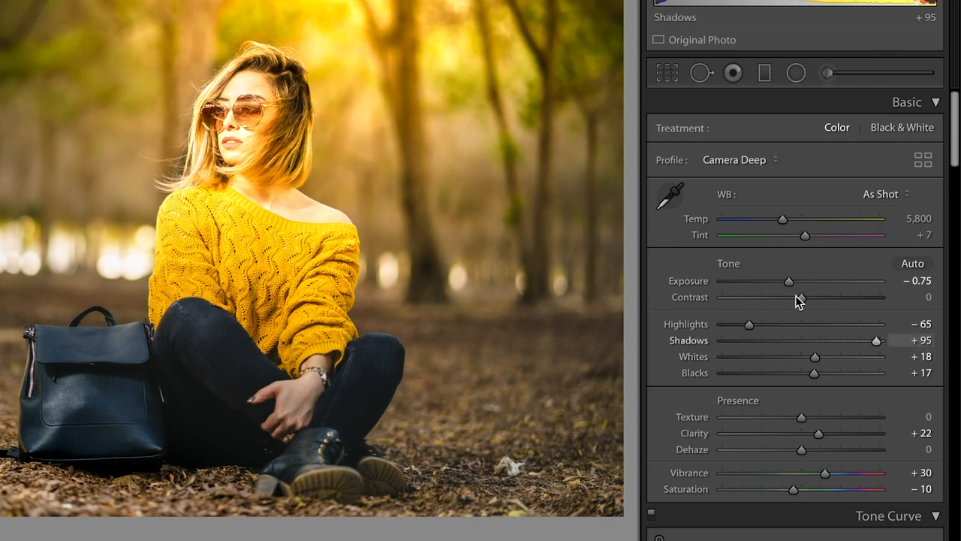
drag(813, 373, 837, 372)
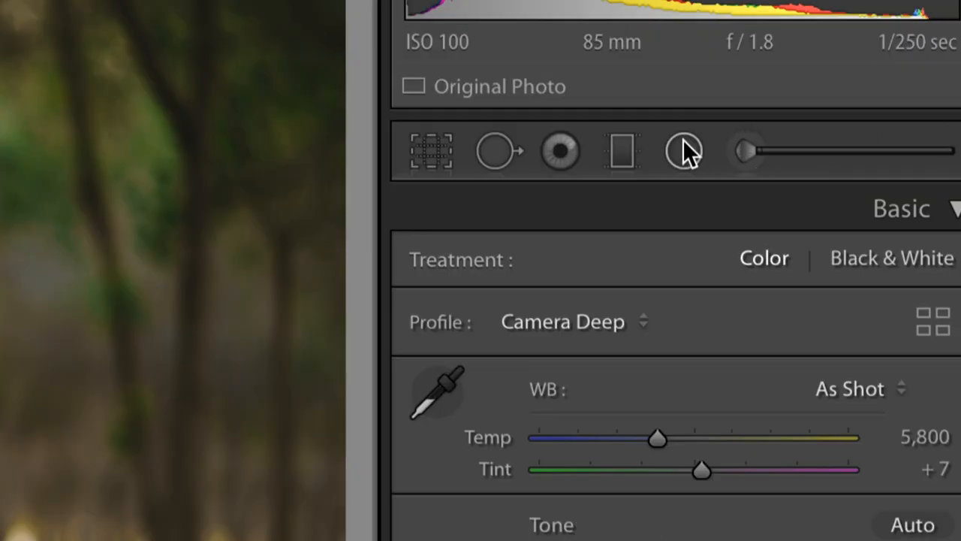
Step: Add a radial filter over the upper trees and push its Temp toward yellow for a warm glare
click(685, 152)
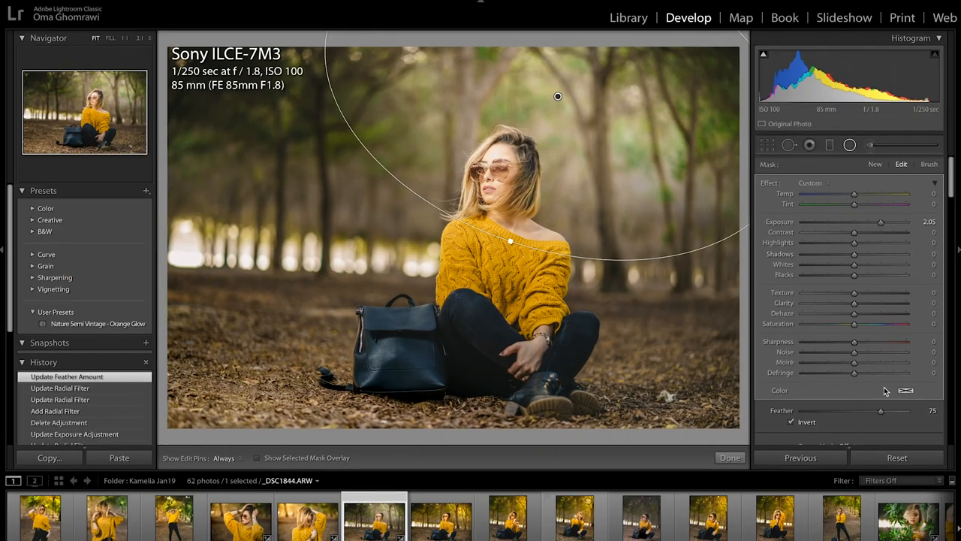
drag(853, 193, 898, 193)
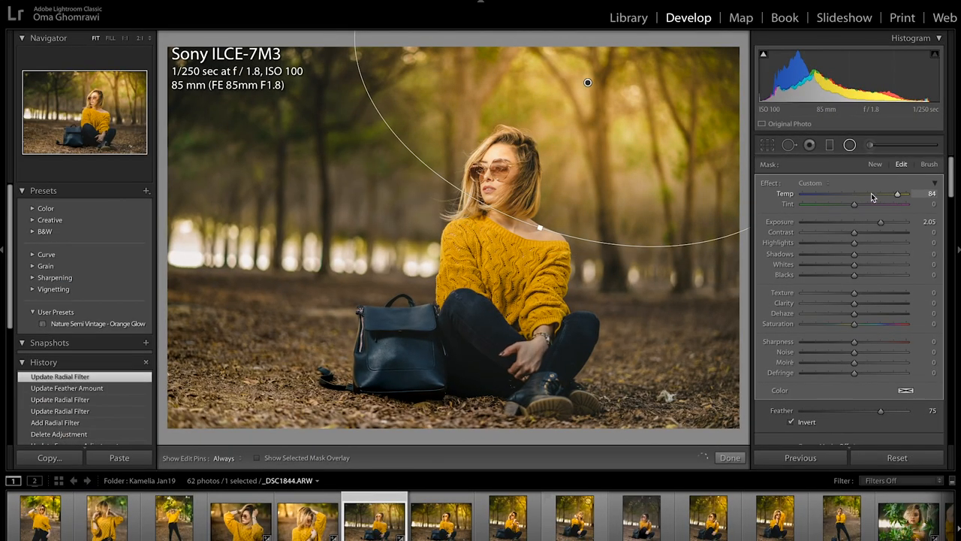
drag(898, 194, 898, 194)
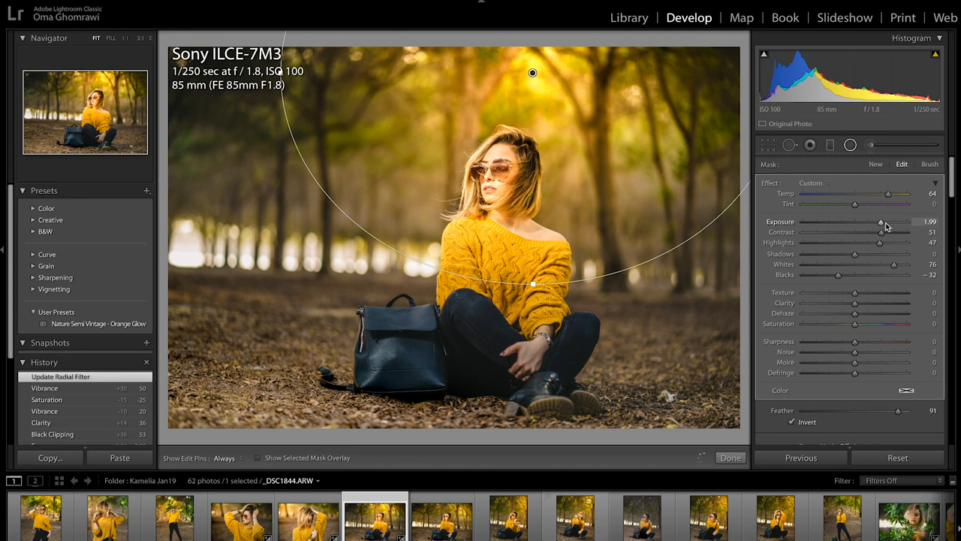
Step: Raise the radial filter's Exposure so warm light floods the upper forest
drag(880, 223, 901, 222)
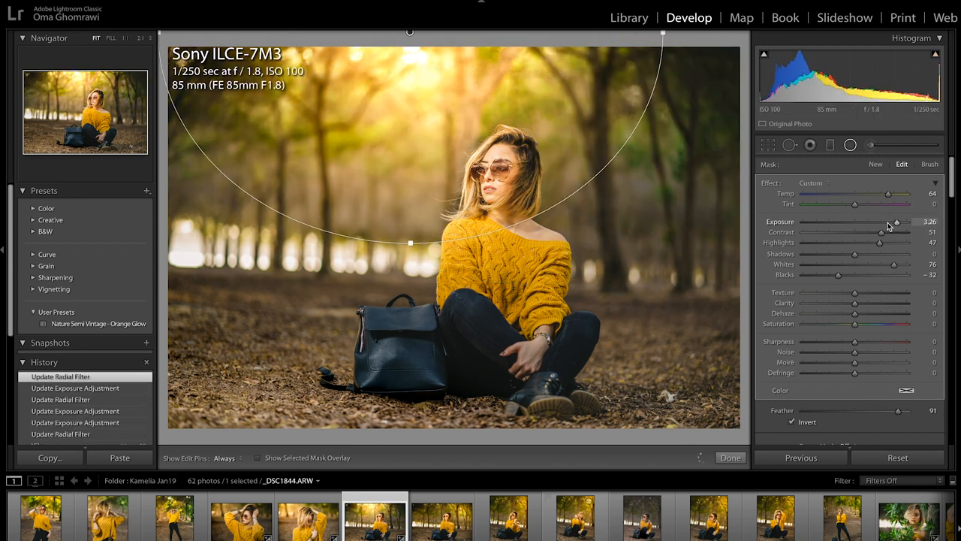
drag(889, 223, 889, 222)
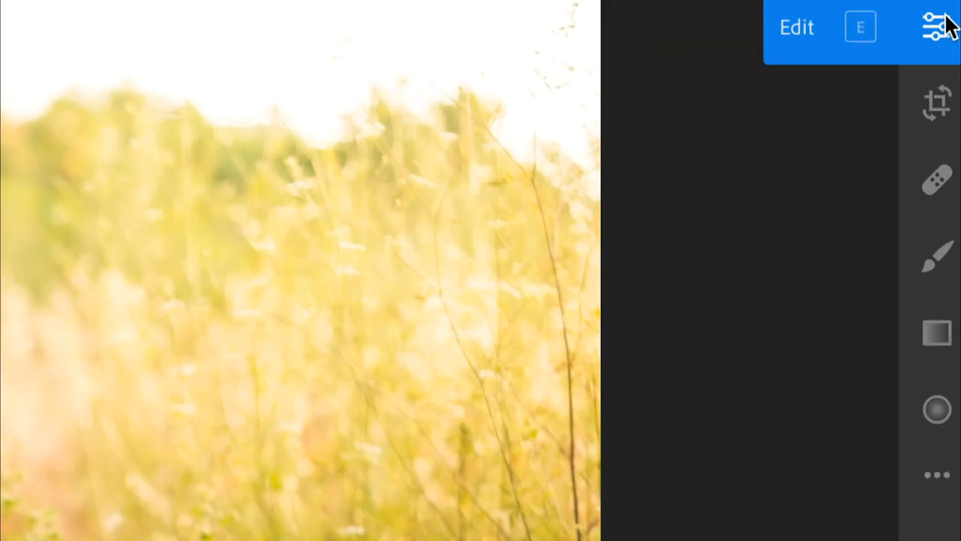
Step: Enter the Edit panel for the man's portrait
click(934, 27)
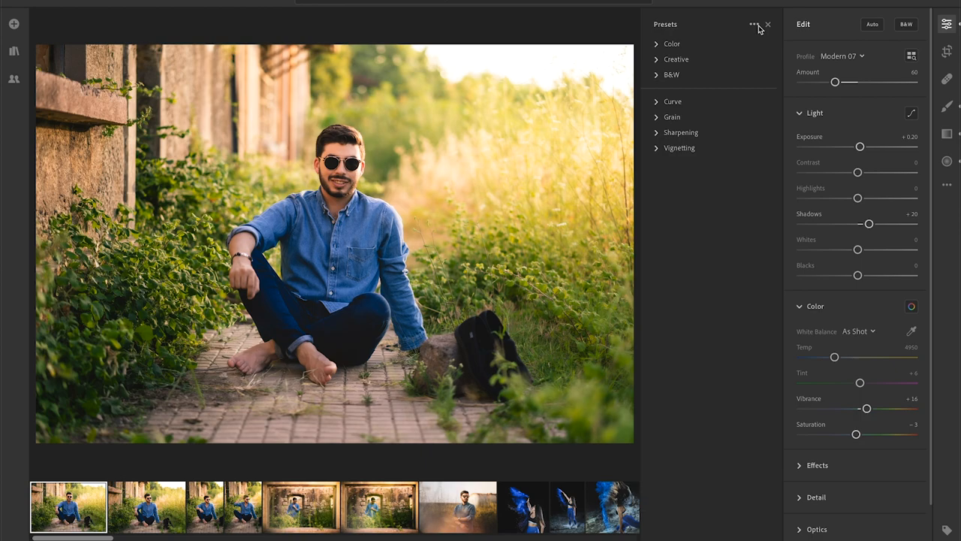
Step: Import the Arizona.xmp preset through the Presets panel's Import Presets option
click(754, 24)
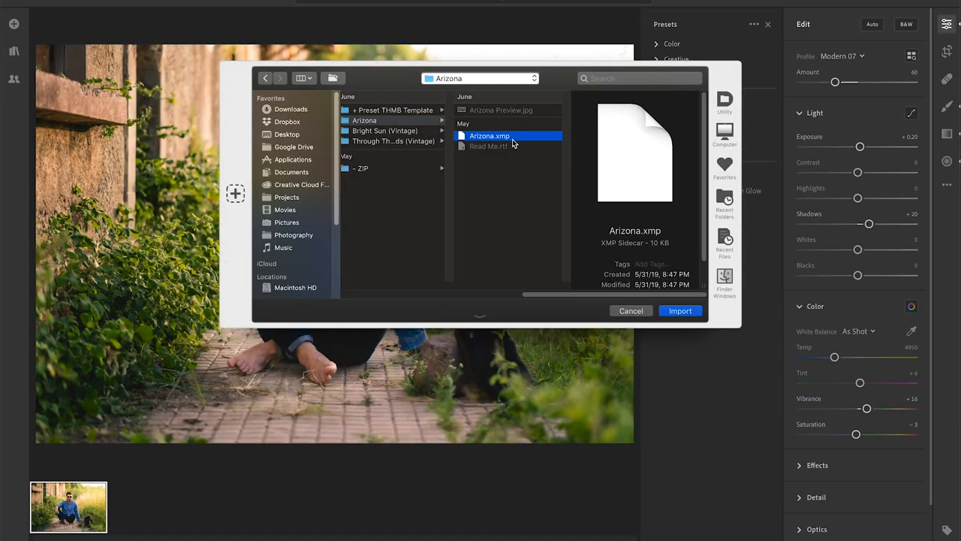
click(680, 309)
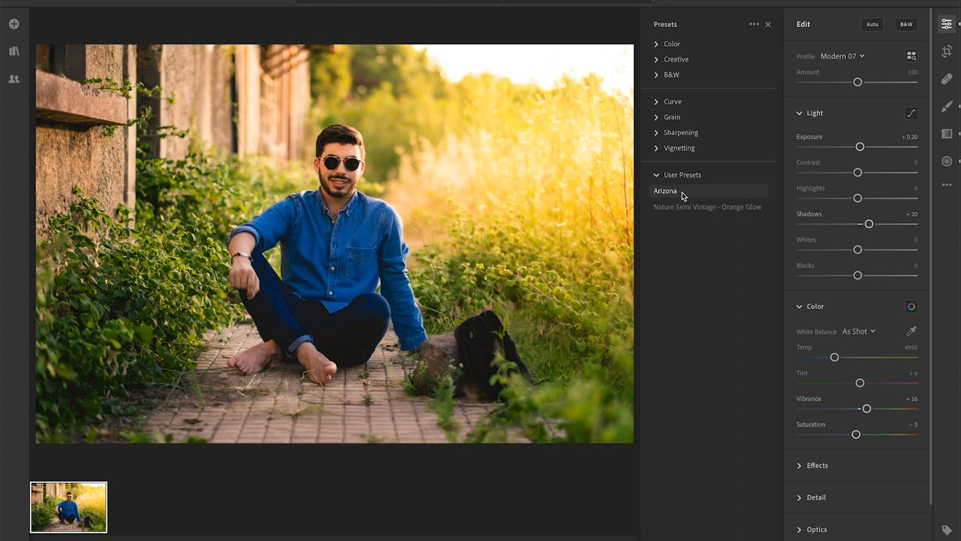
Step: Apply the Arizona preset, nudge Exposure up, and pull Temp slightly cooler
click(665, 189)
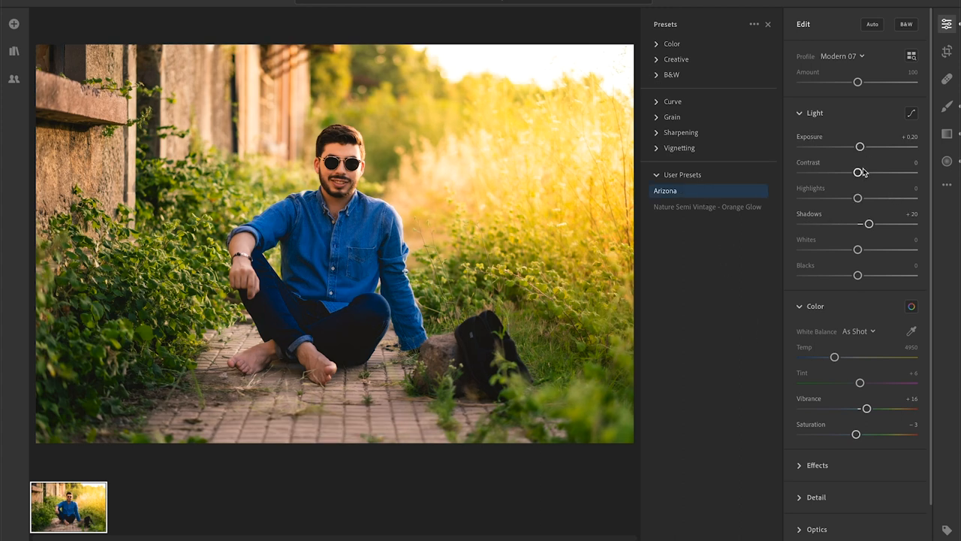
drag(859, 147, 865, 147)
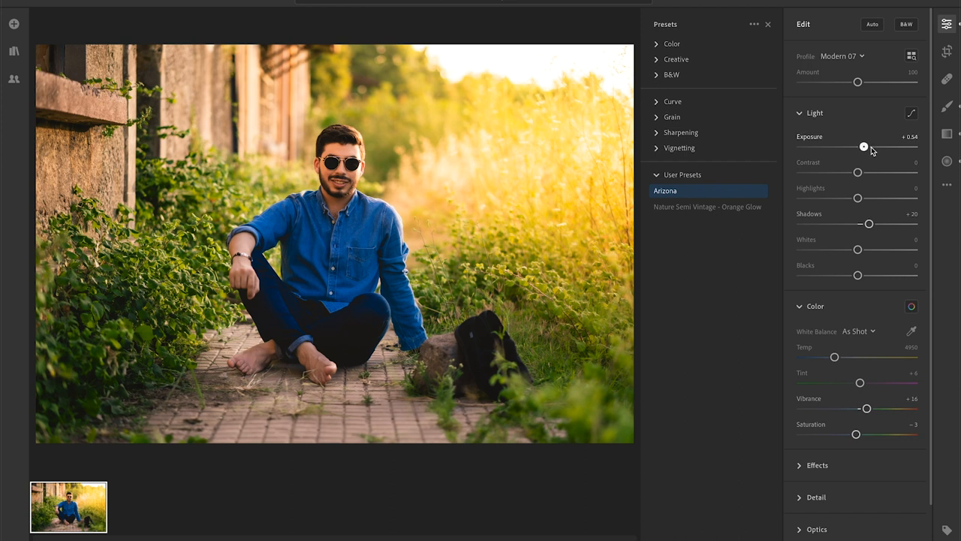
drag(863, 148, 862, 147)
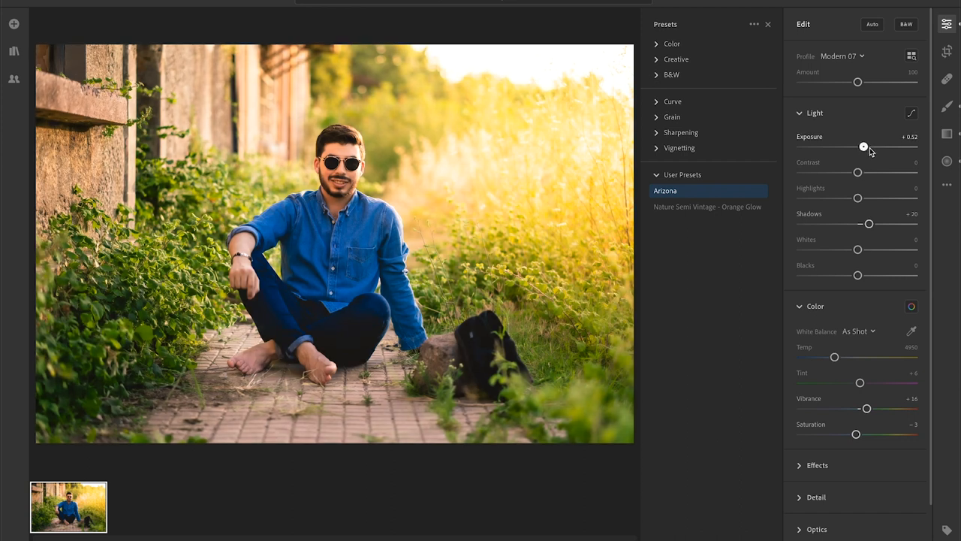
drag(863, 147, 865, 147)
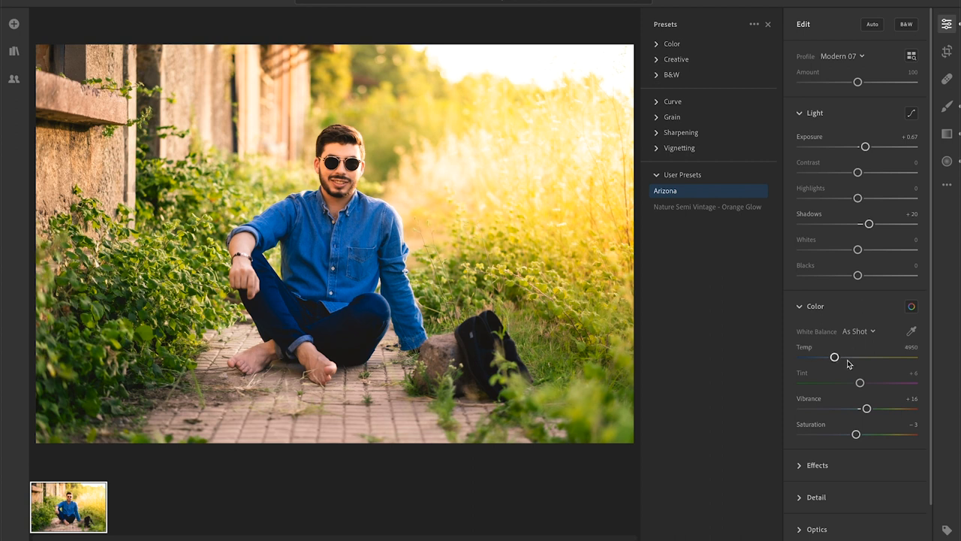
mouse_move(754, 444)
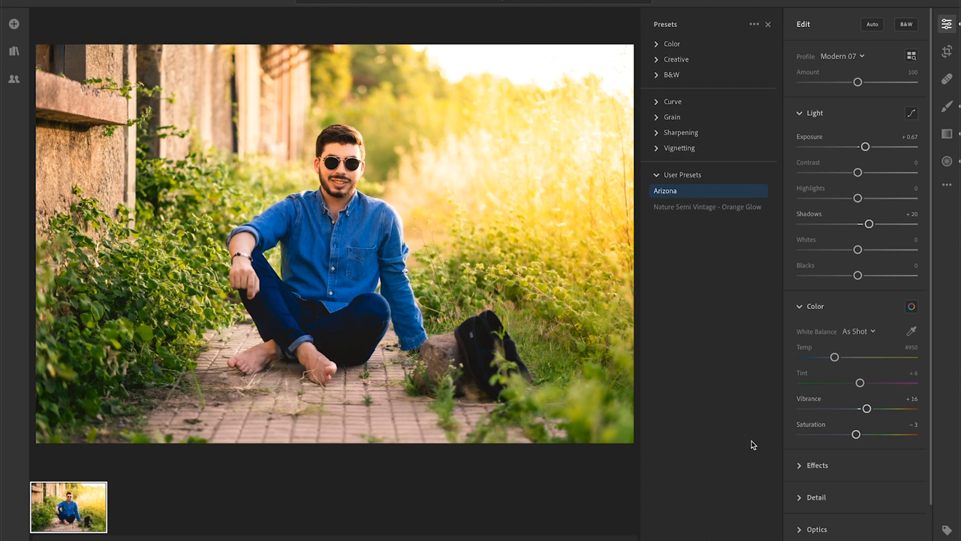